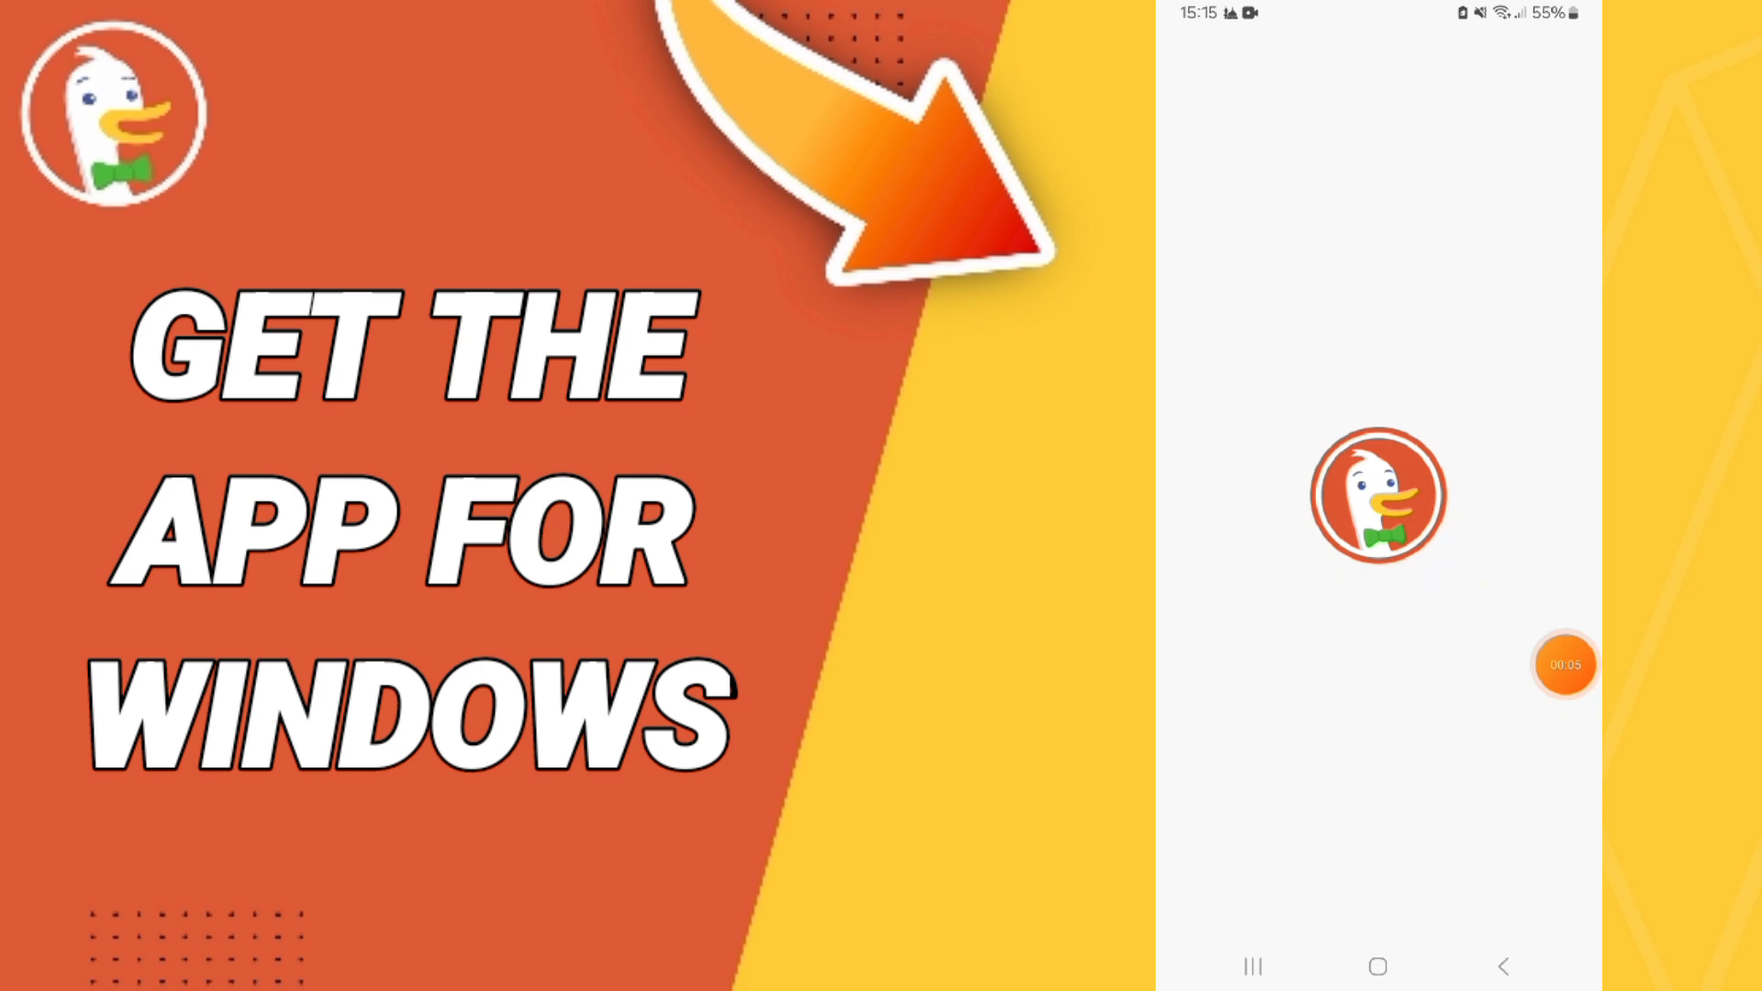
# Close all background apps from Recents and launch DuckDuckGo fresh from the home screen
pyautogui.click(1253, 967)
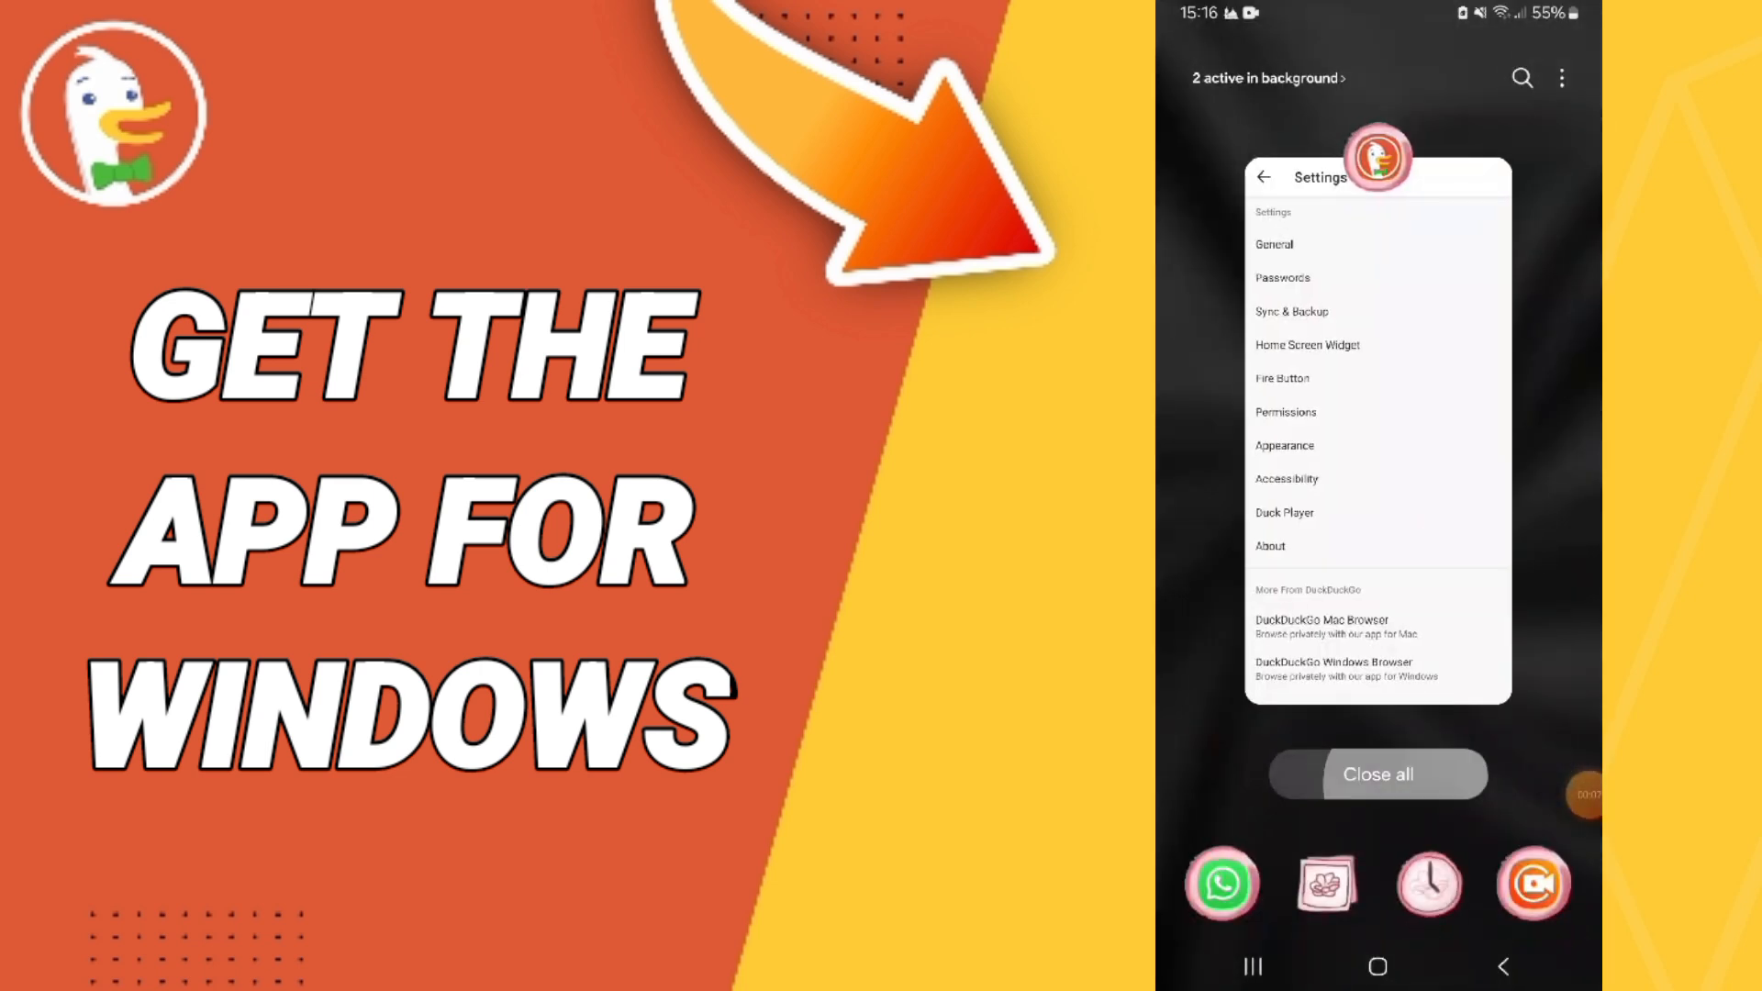
pyautogui.click(1379, 775)
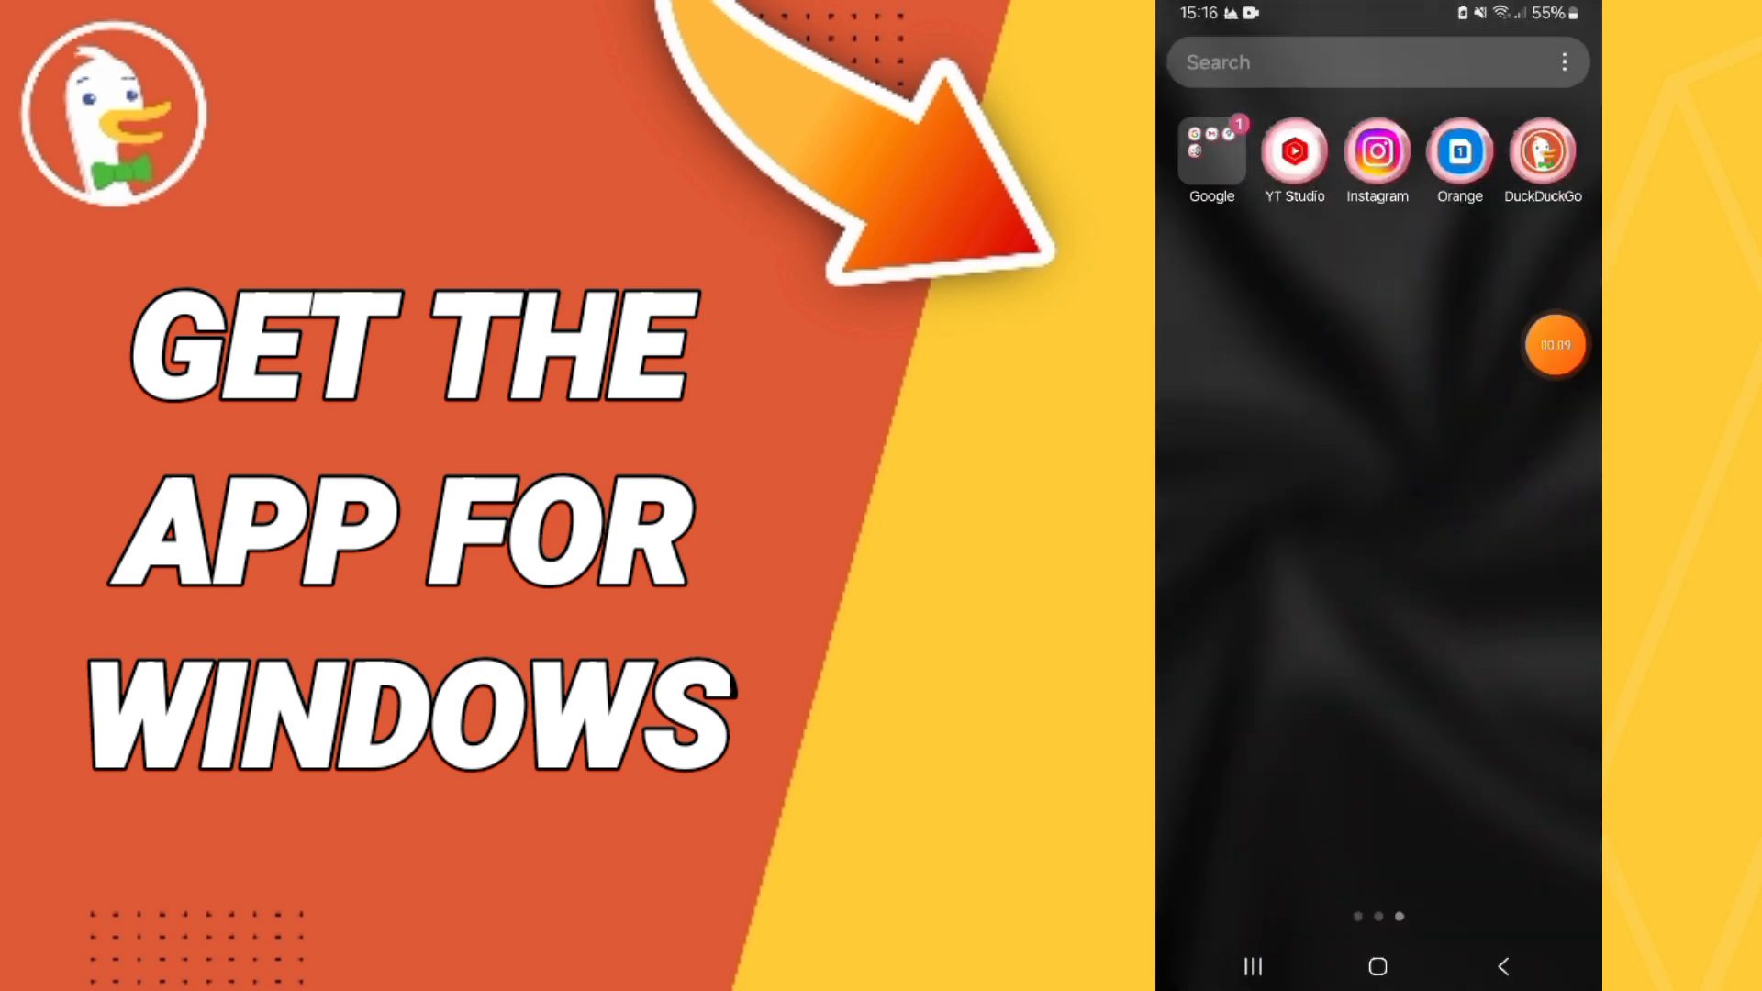
pyautogui.click(1542, 154)
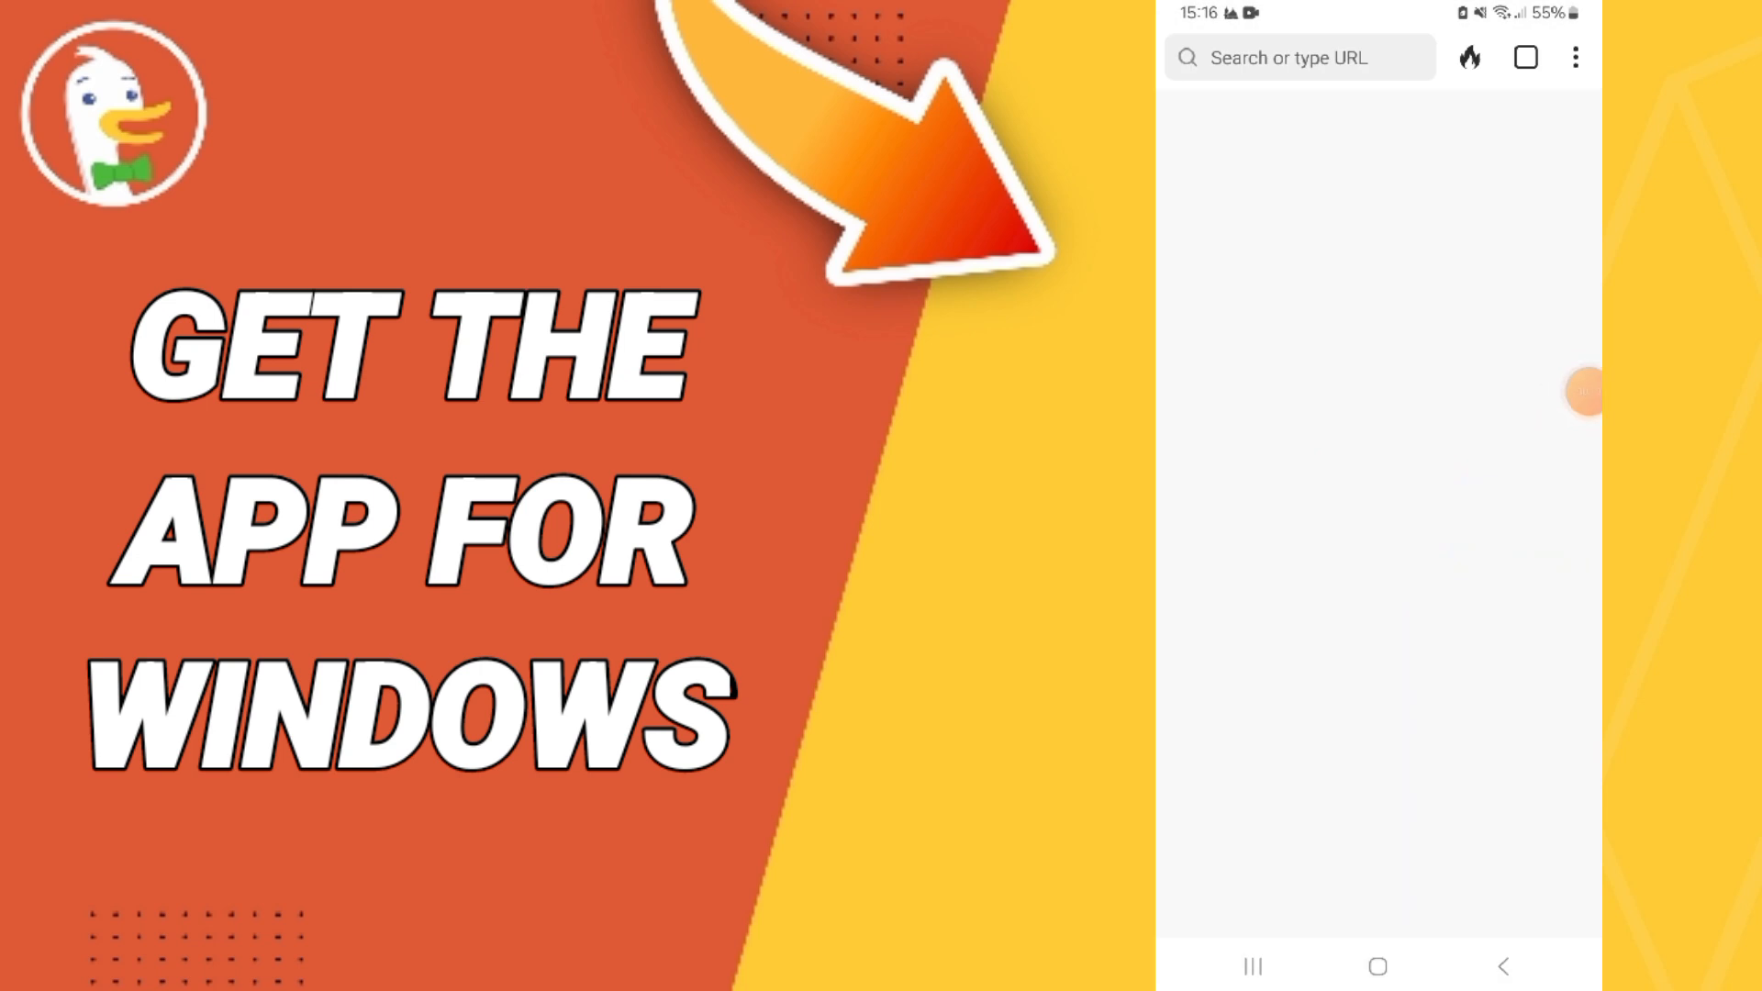
# Focus the address bar, dismiss the keyboard, and bring up the browser's three-dot menu
pyautogui.click(1298, 57)
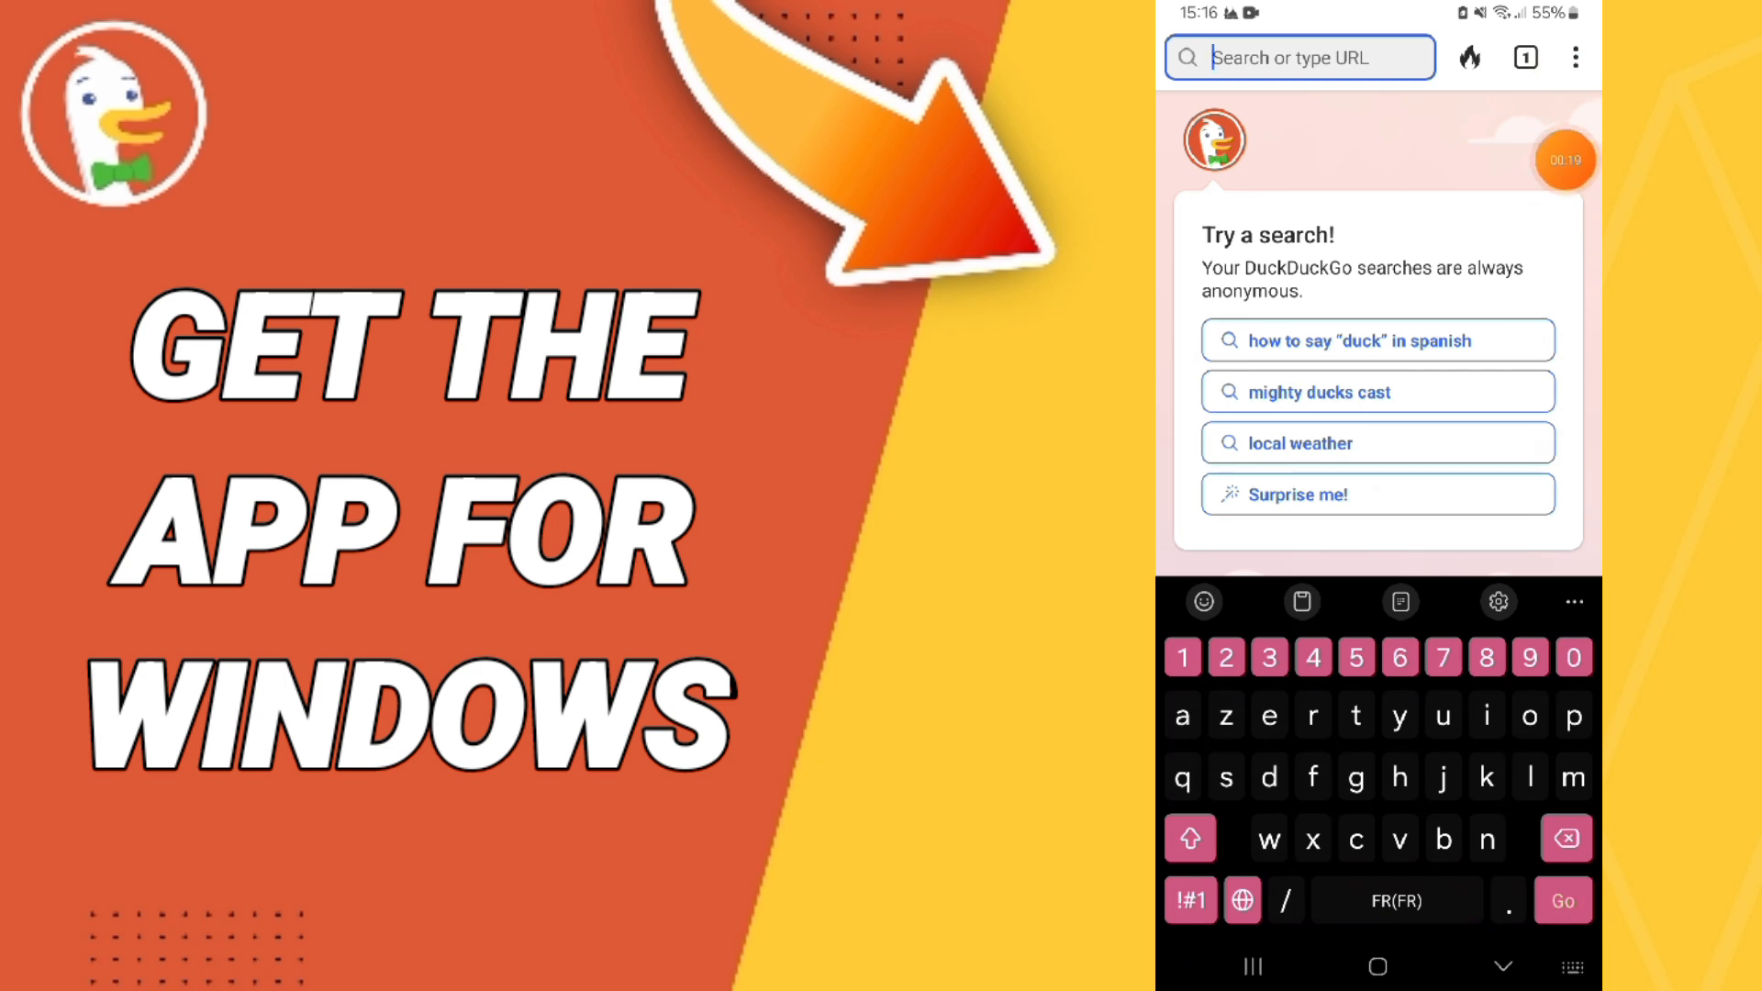
pyautogui.click(1575, 57)
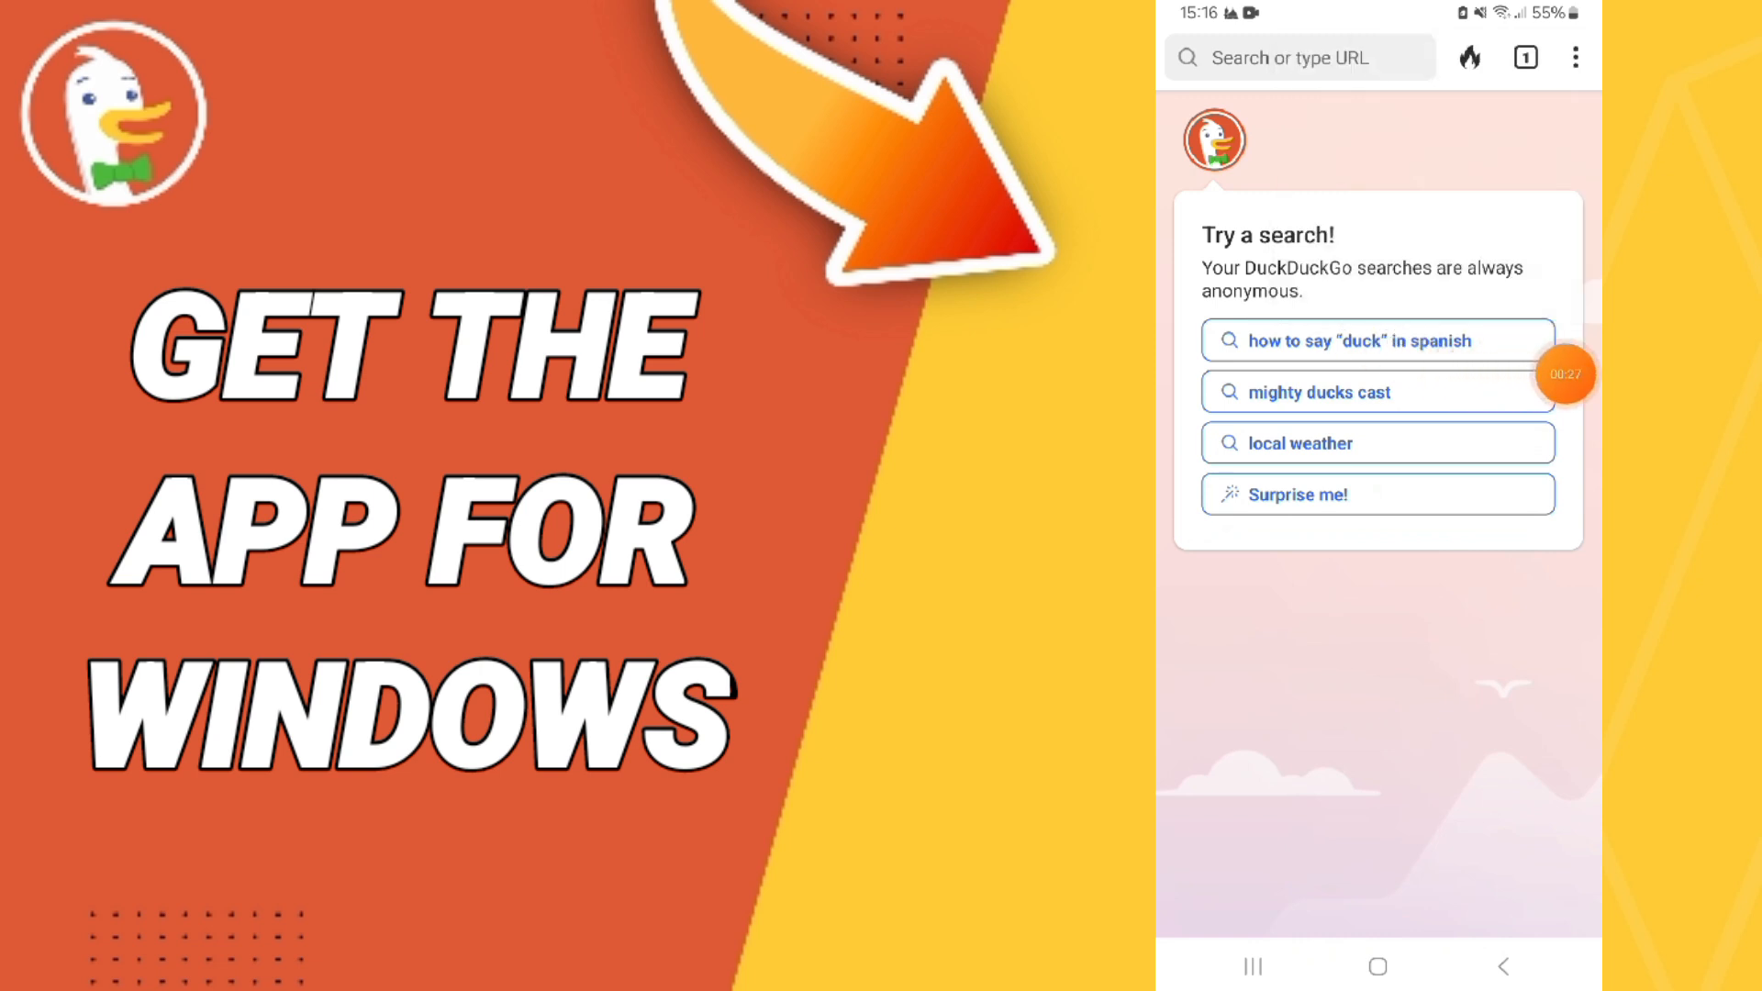
pyautogui.click(1575, 56)
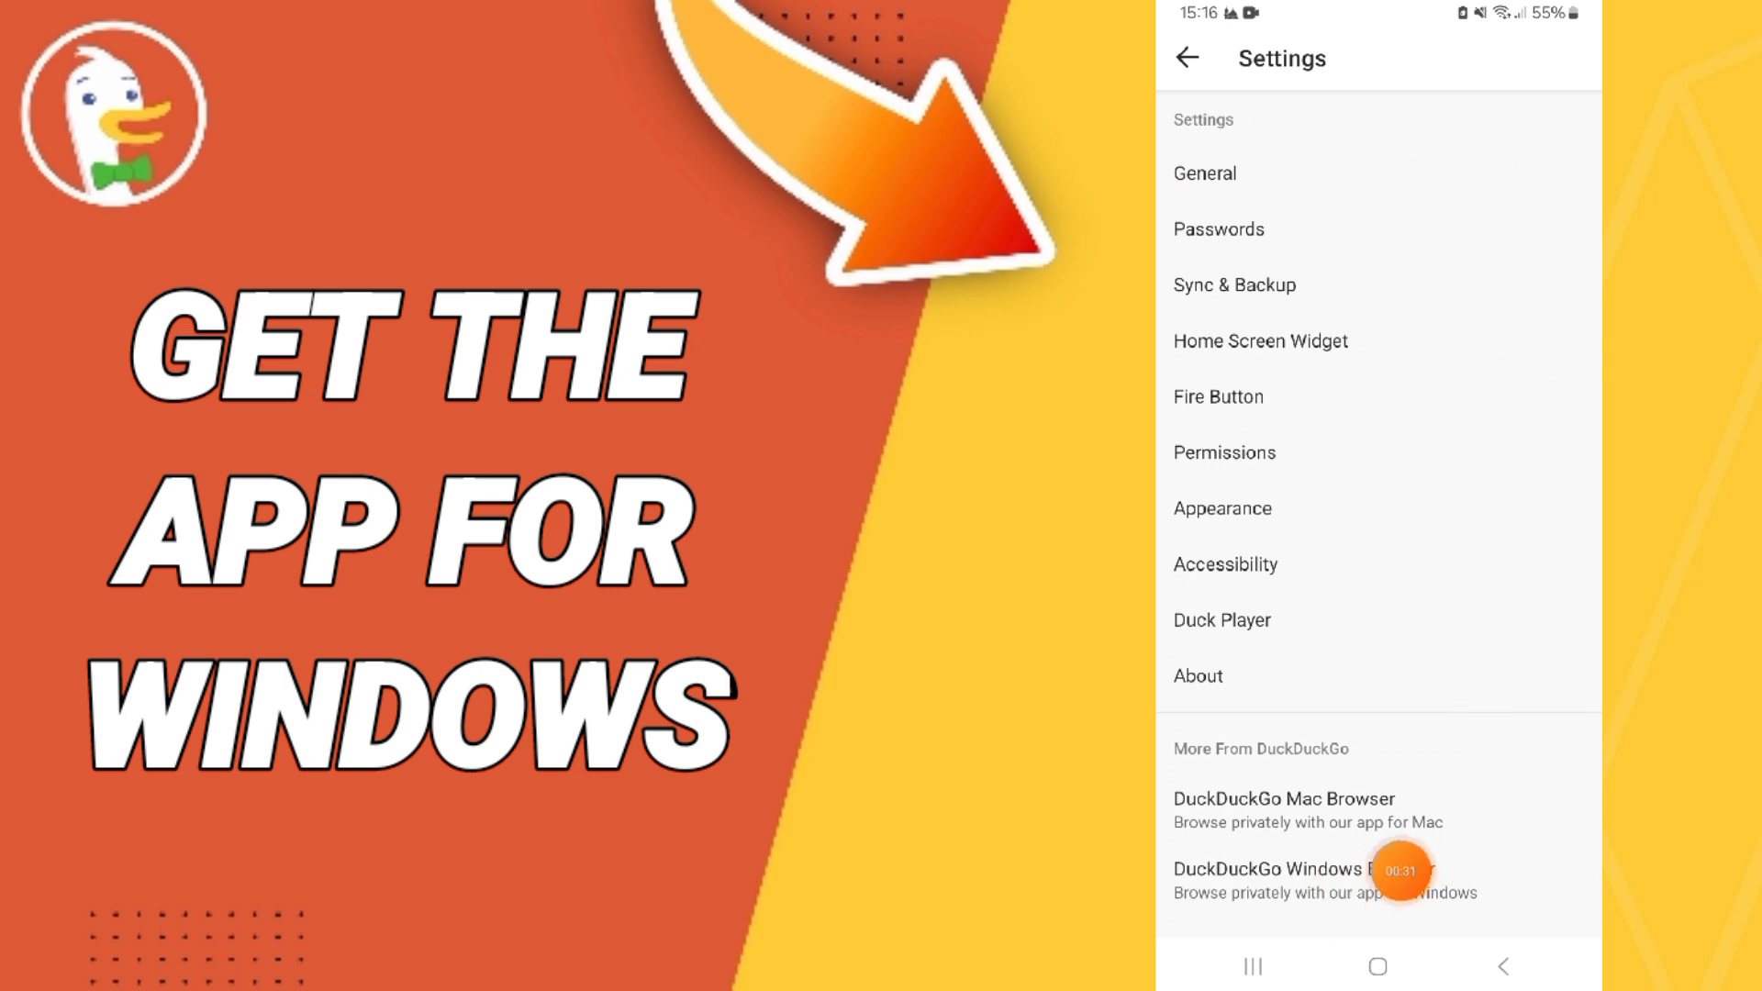
pyautogui.moveTo(1478, 904)
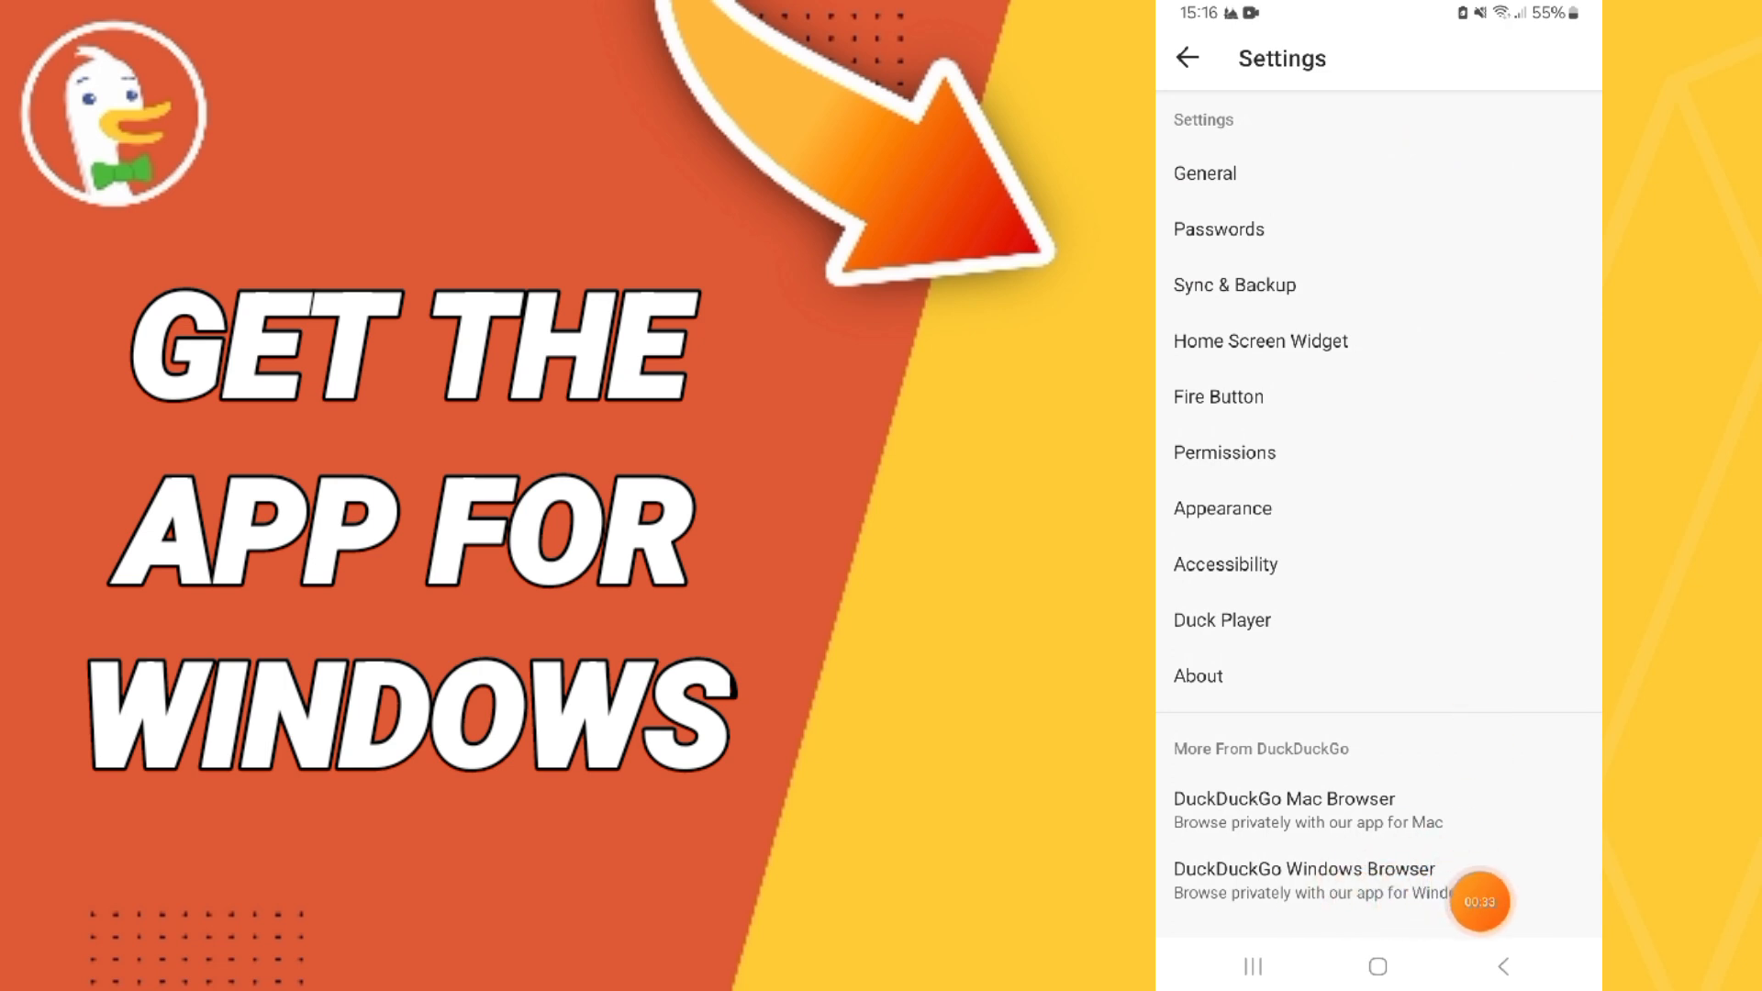
pyautogui.moveTo(1480, 919)
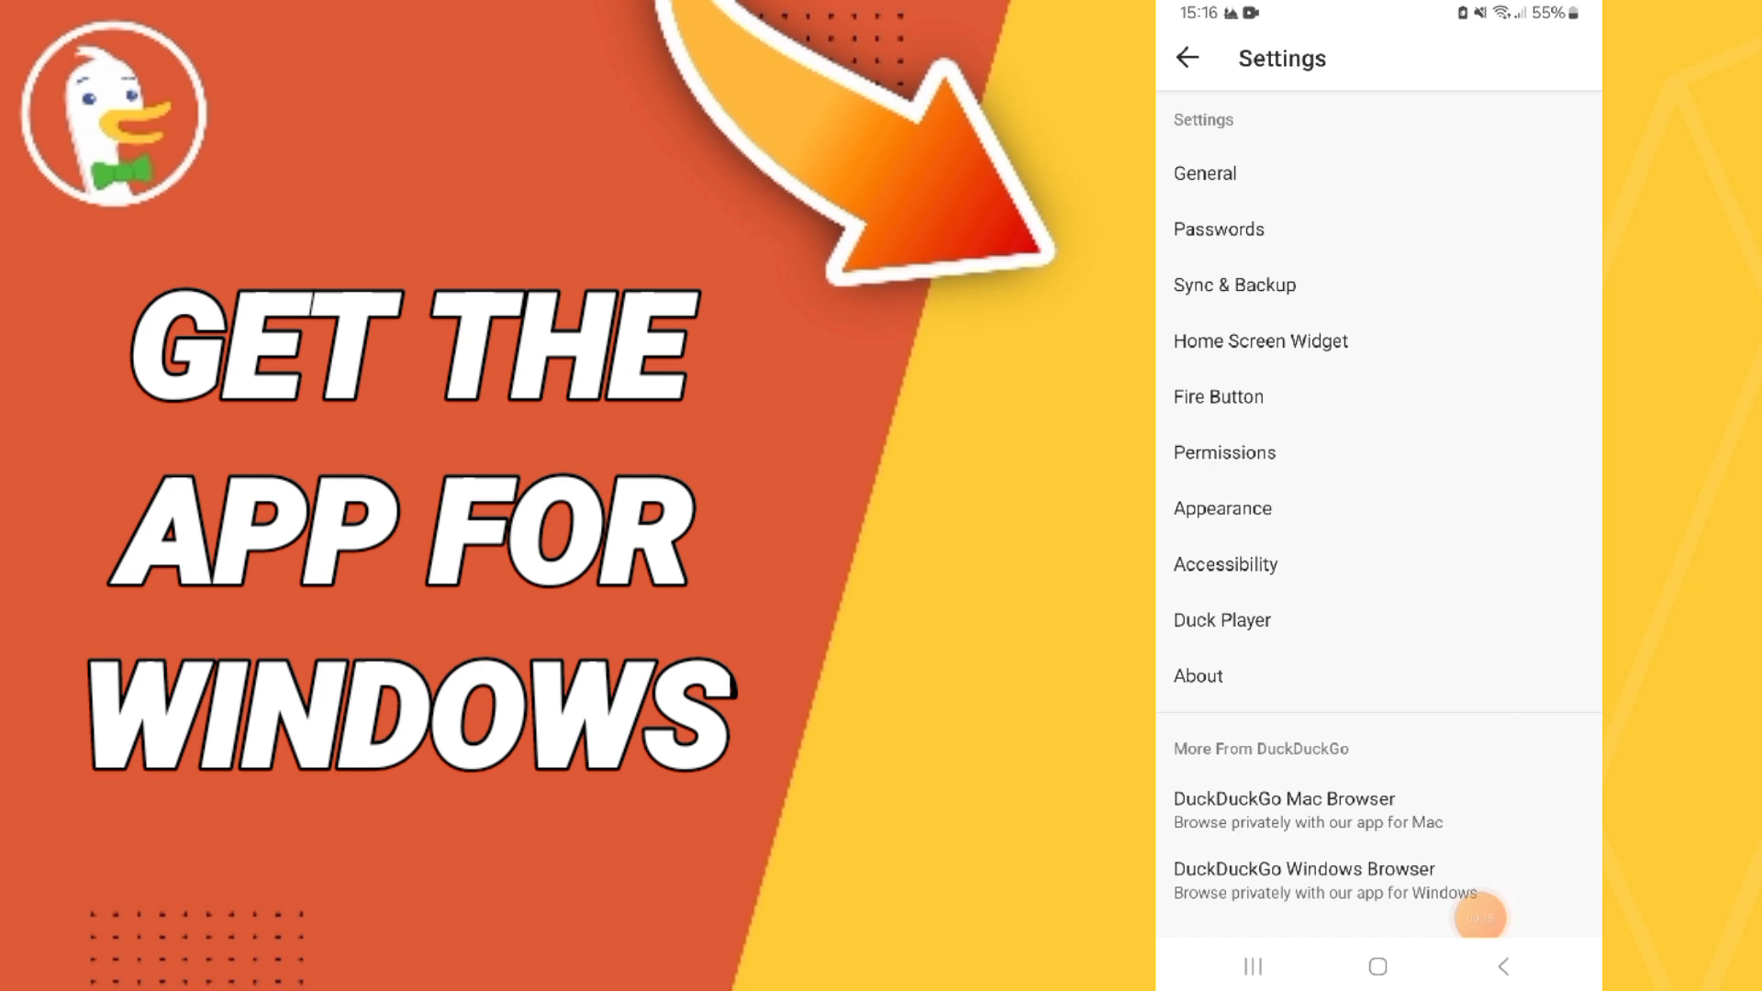
# Reach the 'Get DuckDuckGo for Windows!' page via the DuckDuckGo Windows Browser settings entry
pyautogui.click(1303, 868)
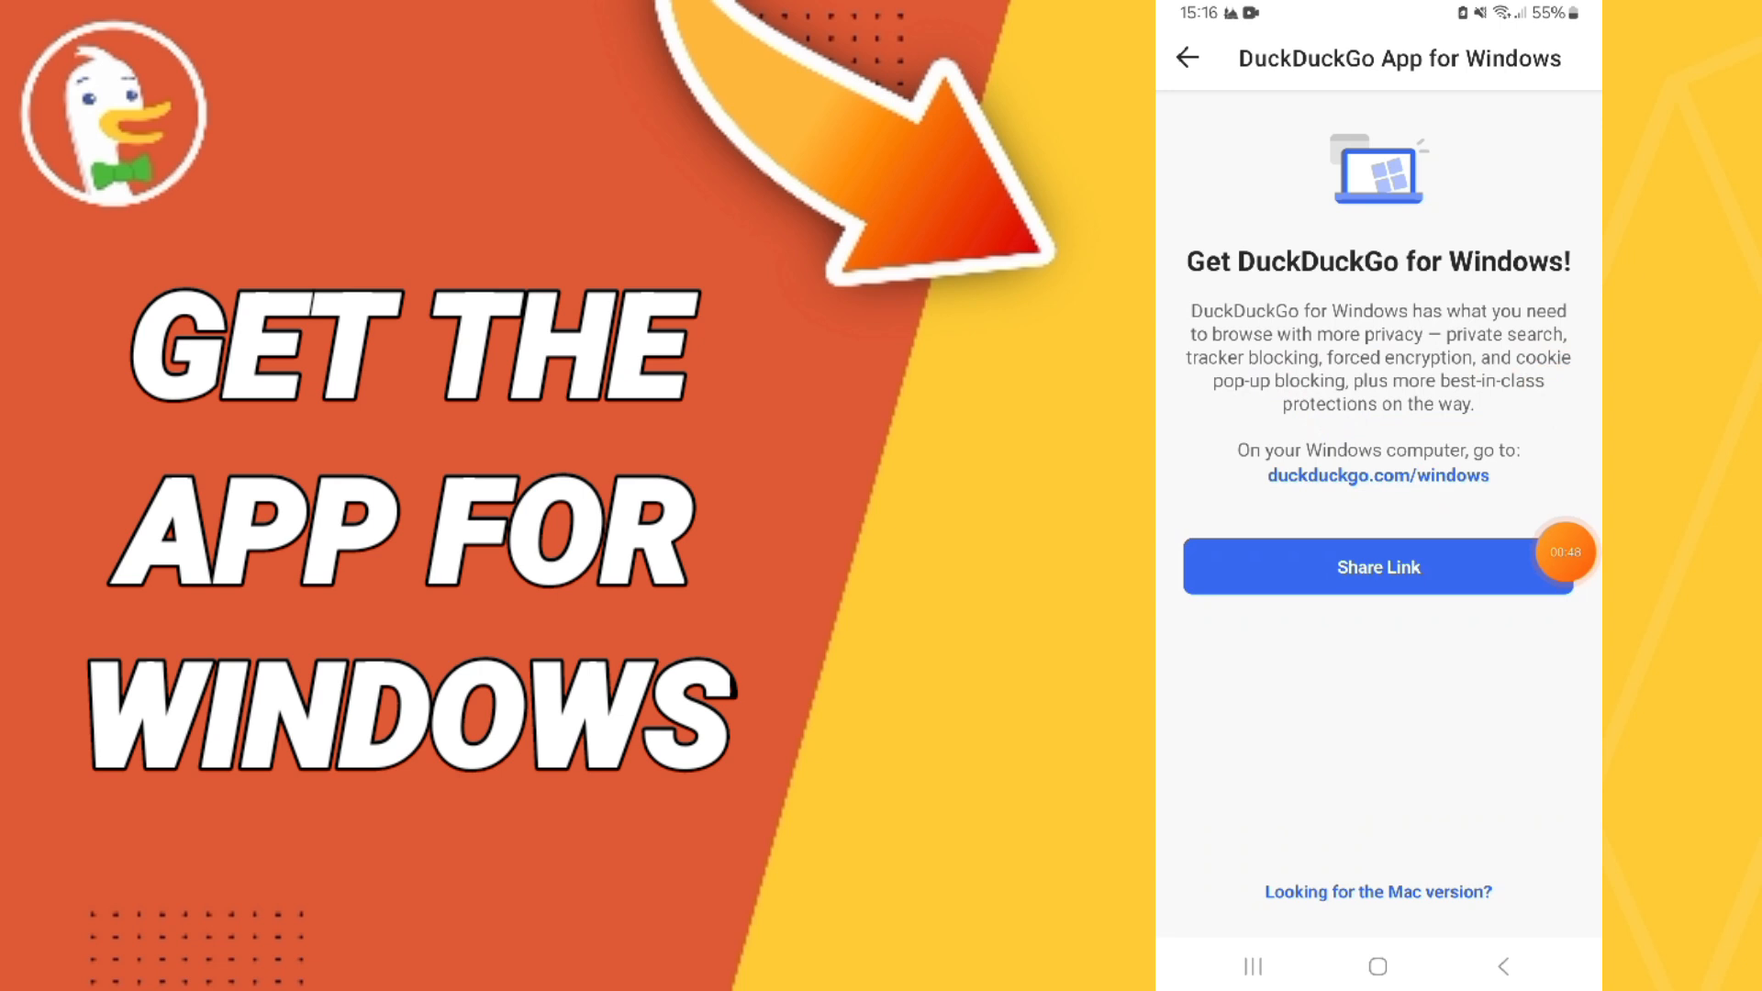
# Exit DuckDuckGo to the Android home screen
pyautogui.click(1186, 59)
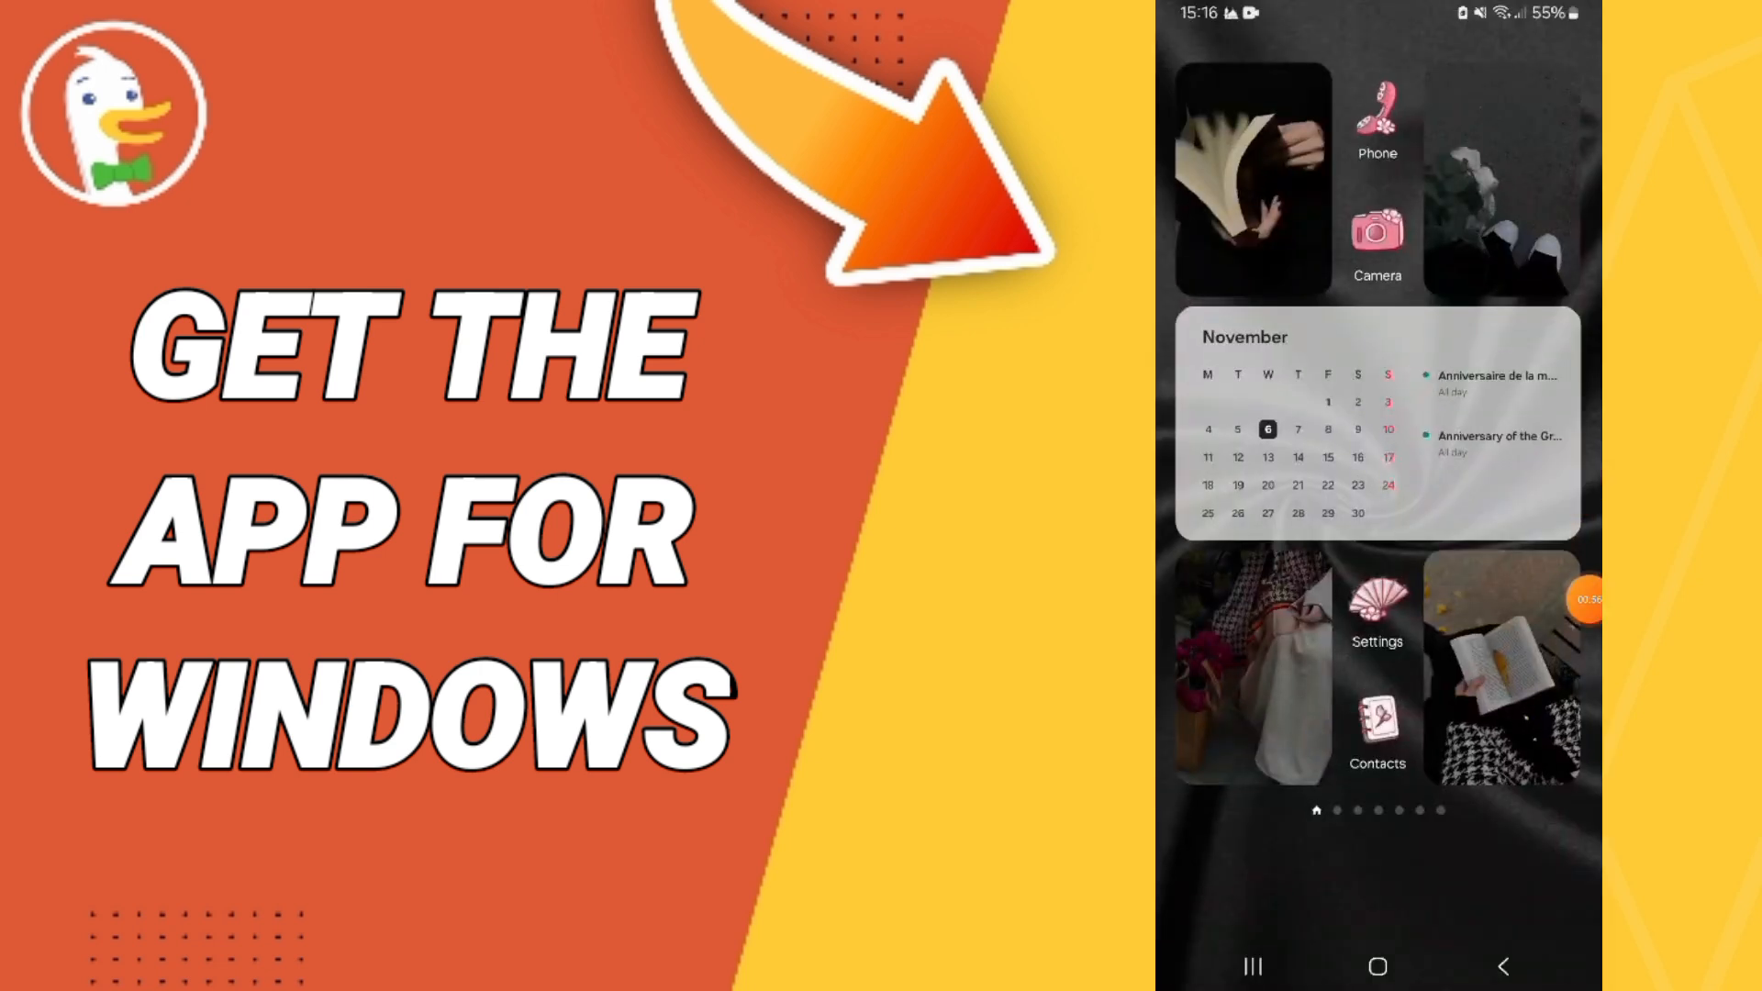
pyautogui.click(1586, 599)
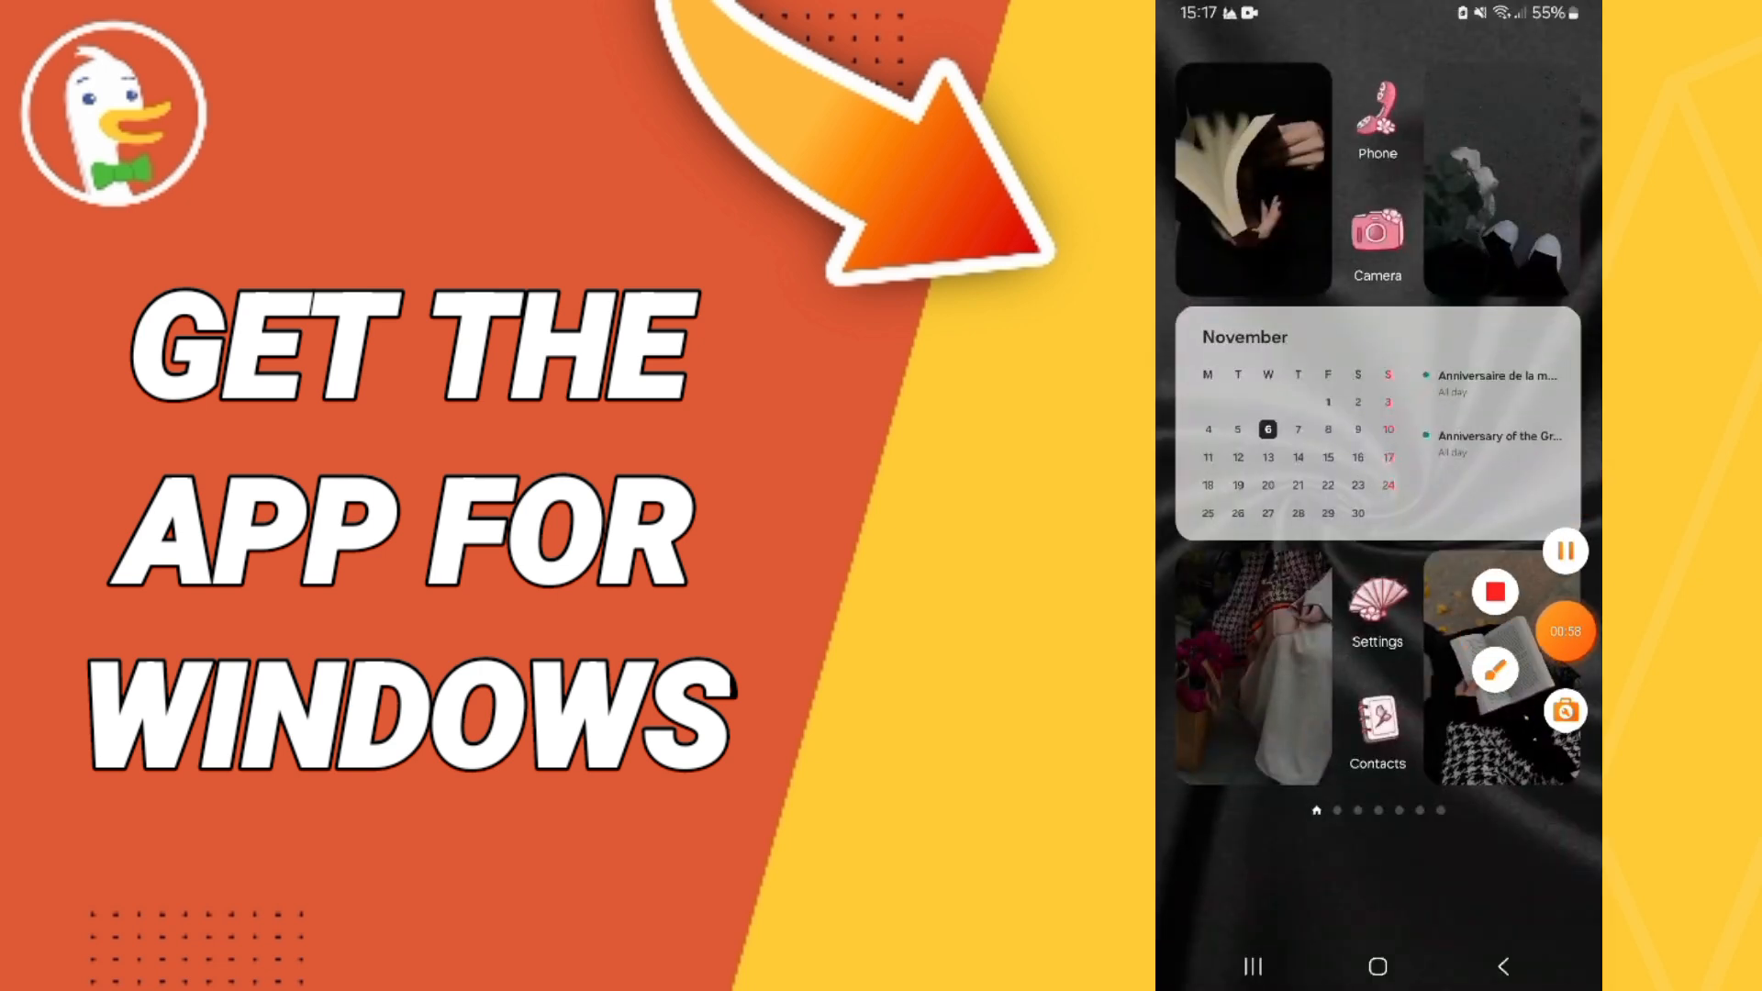